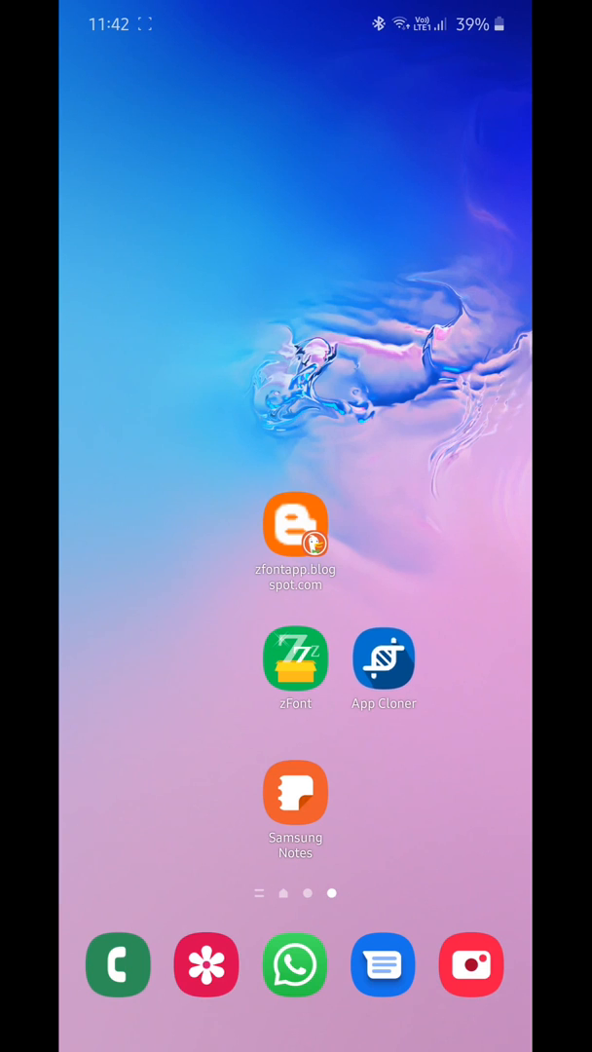
Uninstall the App Cloner and old zFont apps from the home screen.
left_click(384, 658)
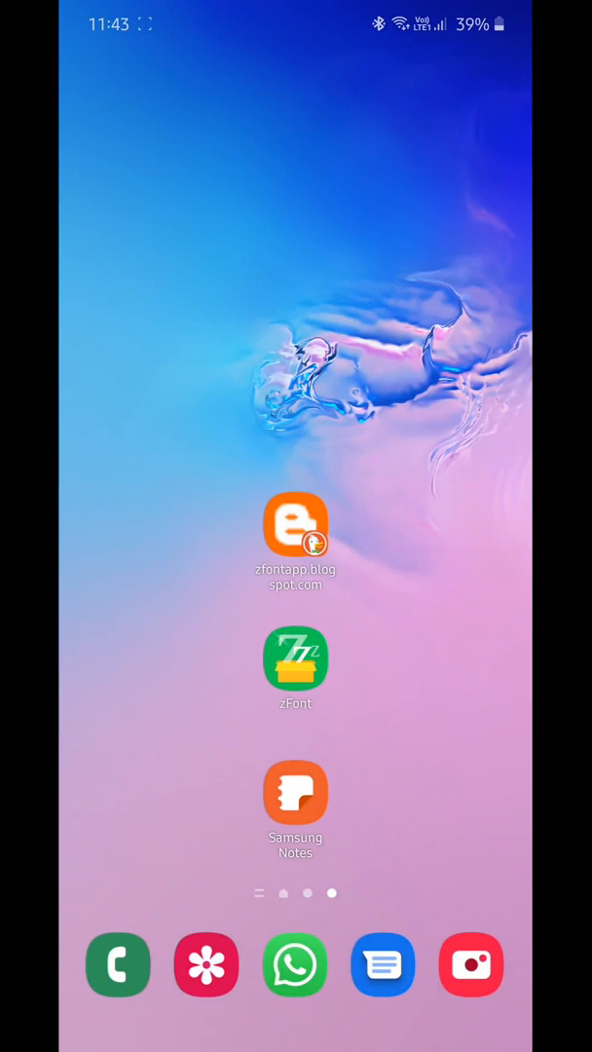
left_click(297, 659)
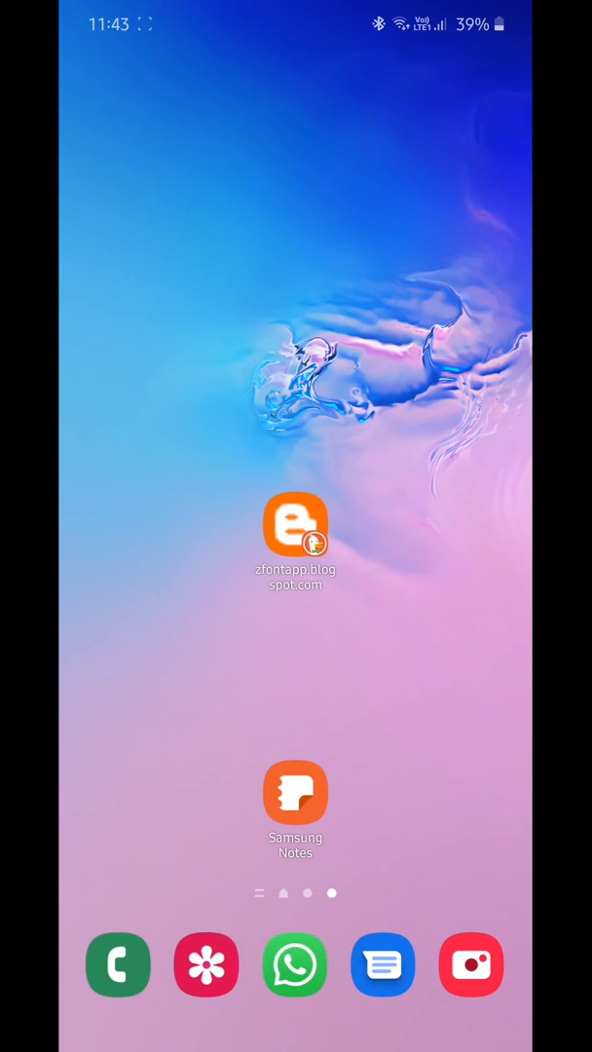
Download zFont3.apk from zfontapp.blogspot.com via the Mediafire mirror and install it.
left_click(296, 524)
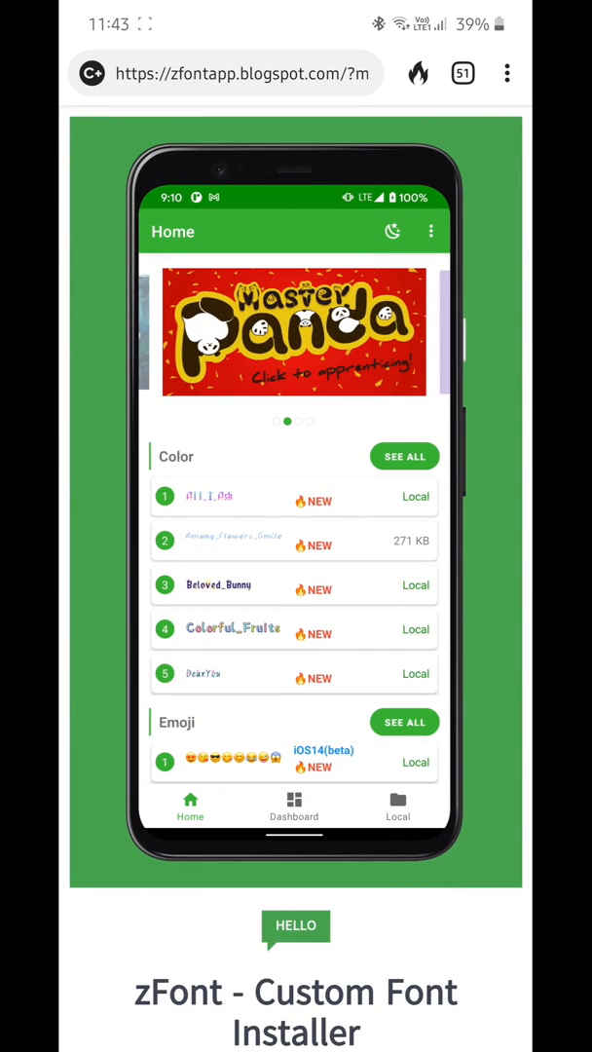
scroll("down", 3)
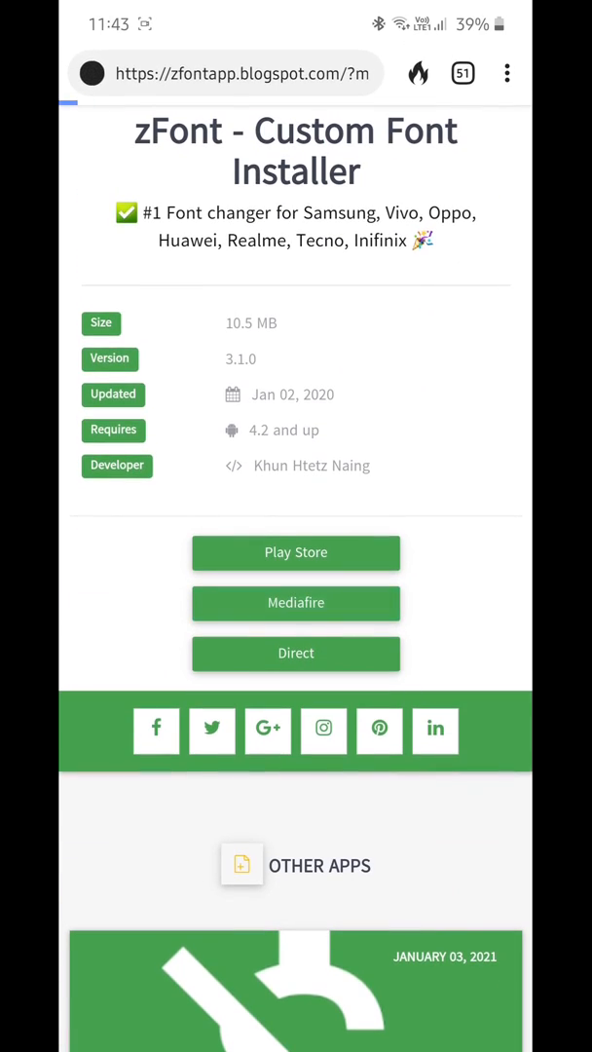
left_click(296, 604)
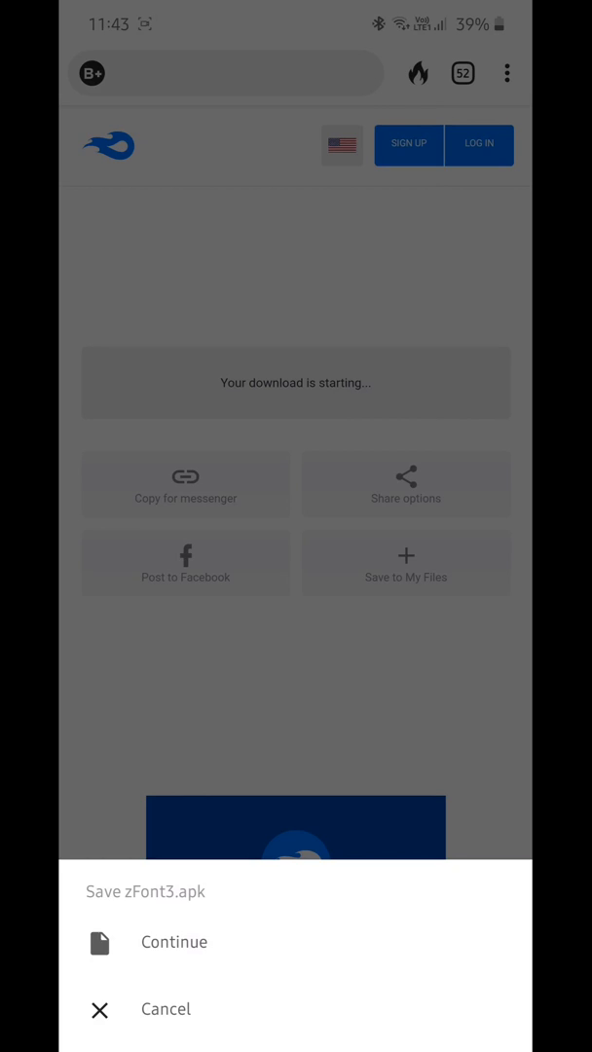
left_click(176, 941)
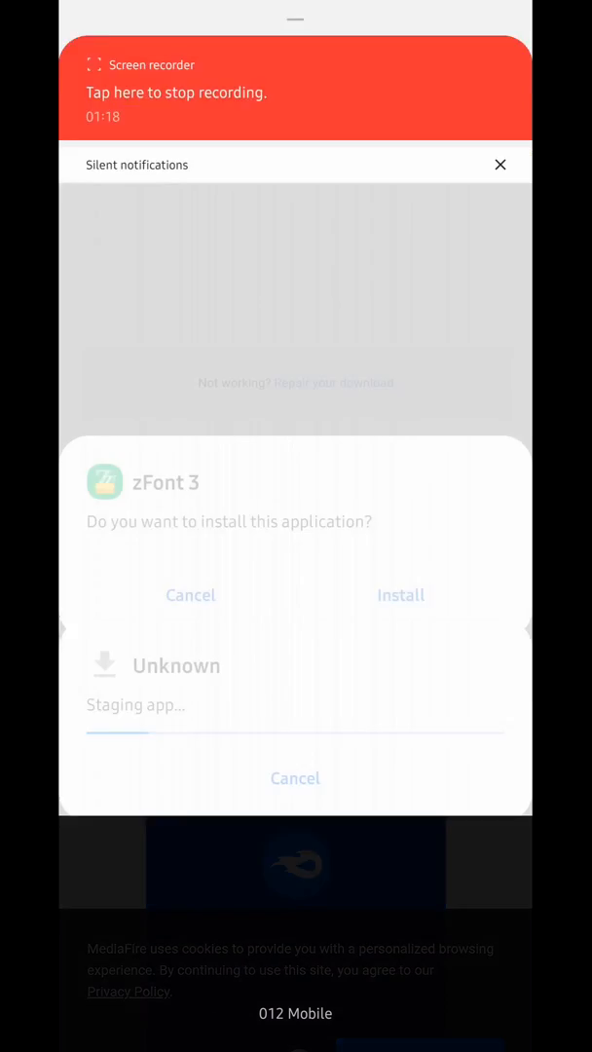
left_click(401, 596)
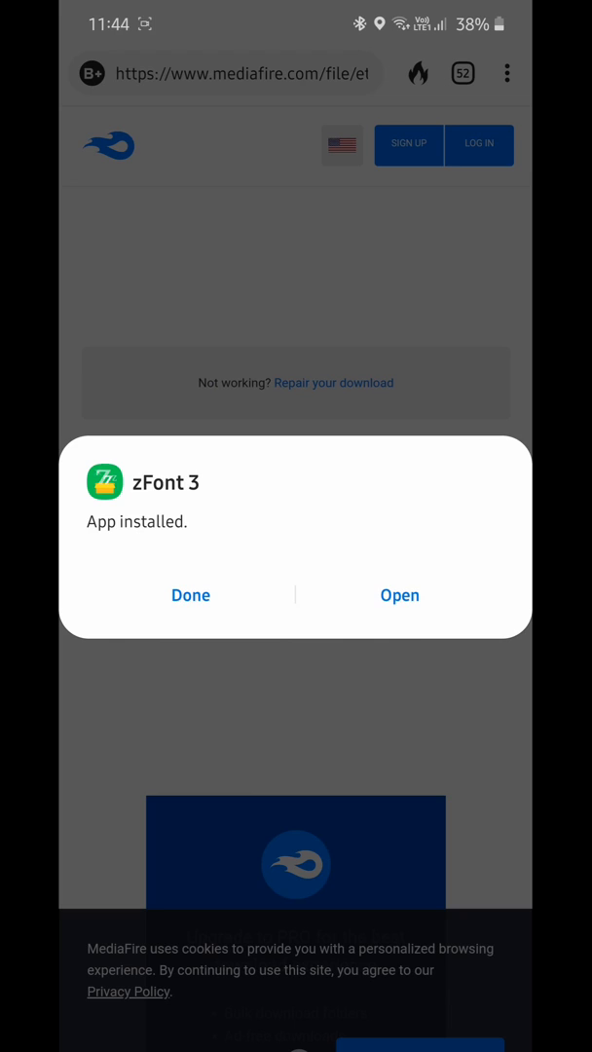
Launch zFont 3, allow file access and package install, and agree to the Terms & Conditions.
left_click(399, 596)
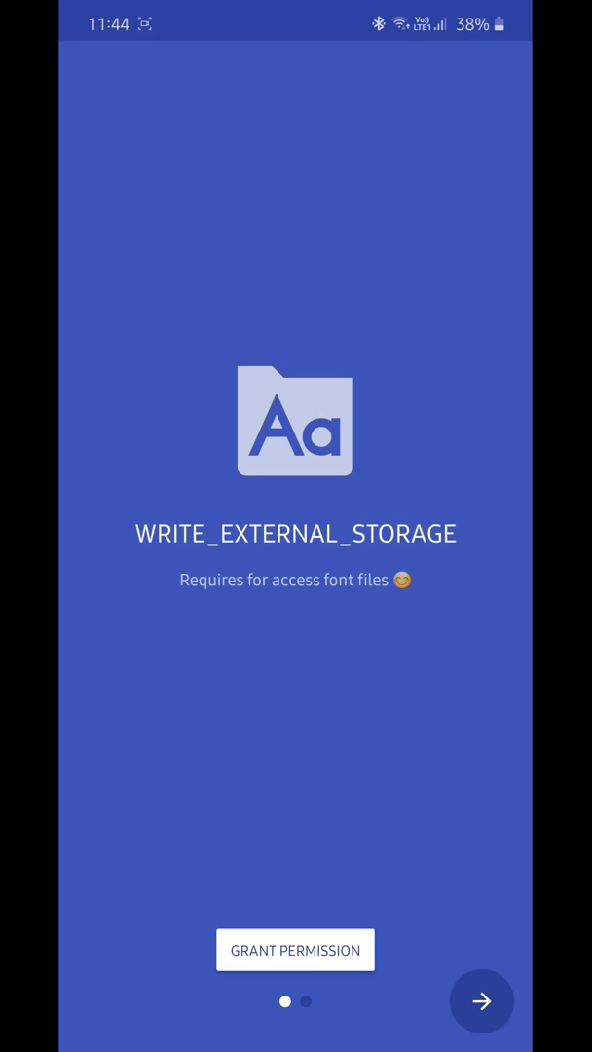
left_click(296, 949)
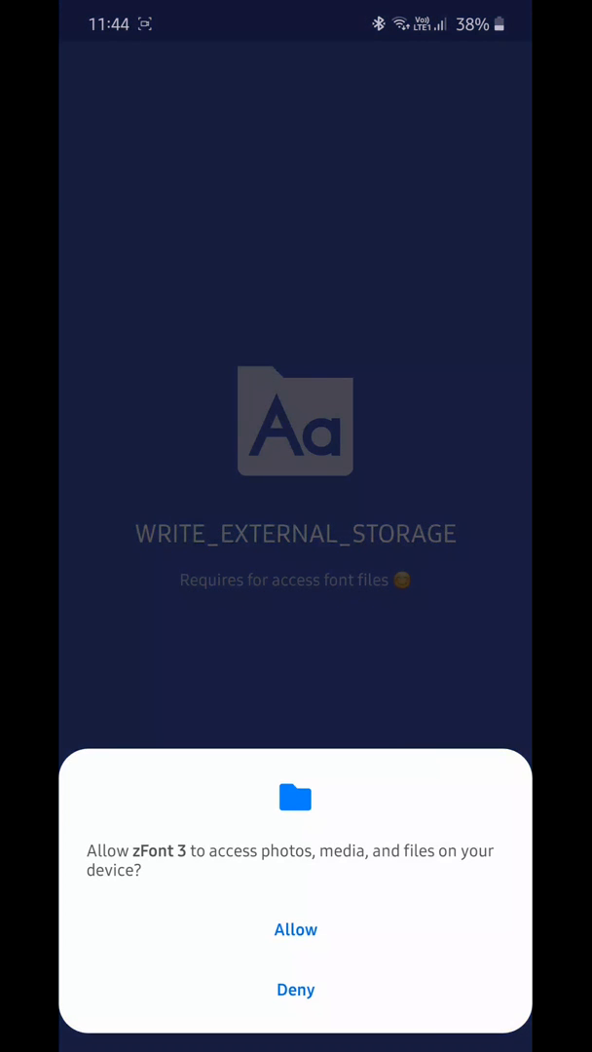
left_click(296, 929)
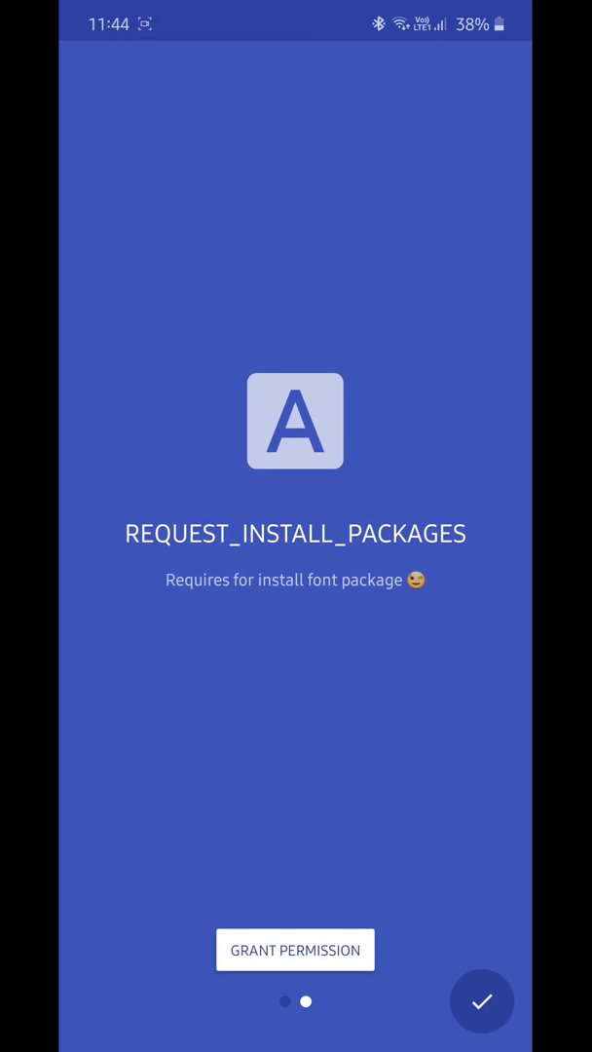
left_click(297, 949)
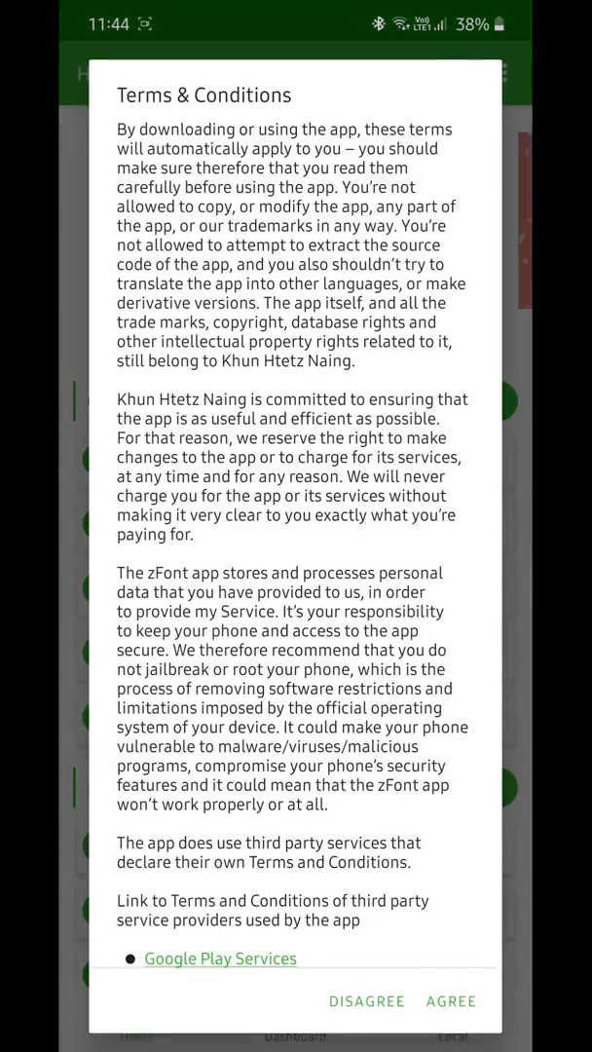
scroll("down", 3)
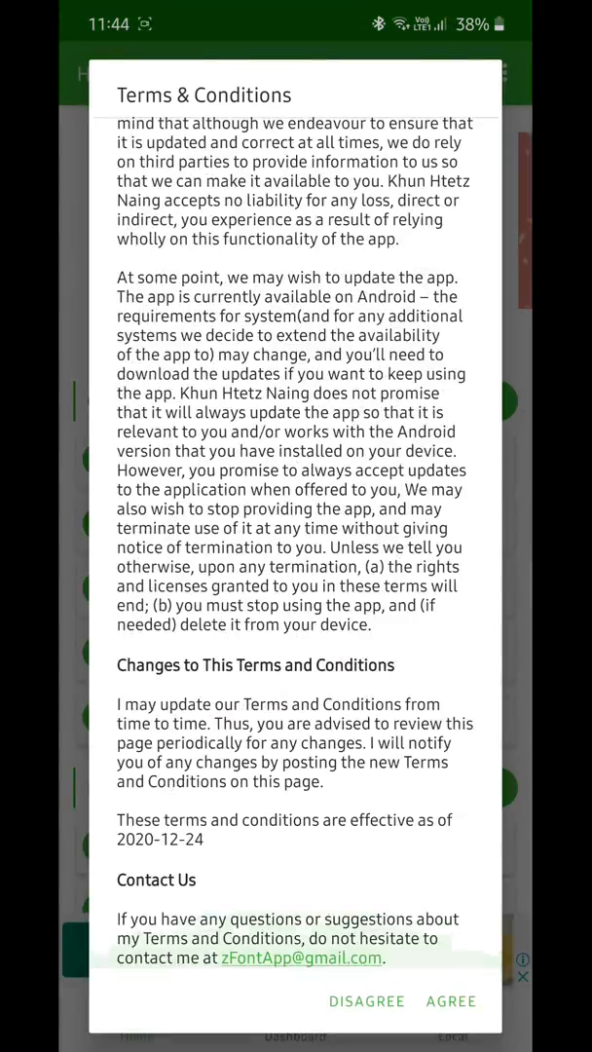
left_click(452, 1001)
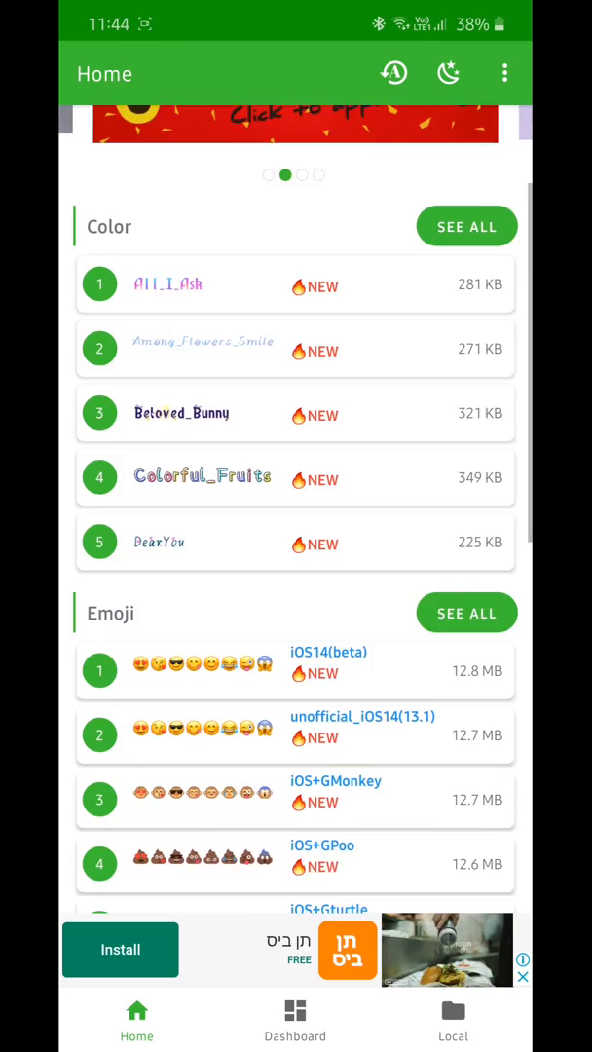
Download the iOS14(beta) emoji font and start applying it.
left_click(467, 612)
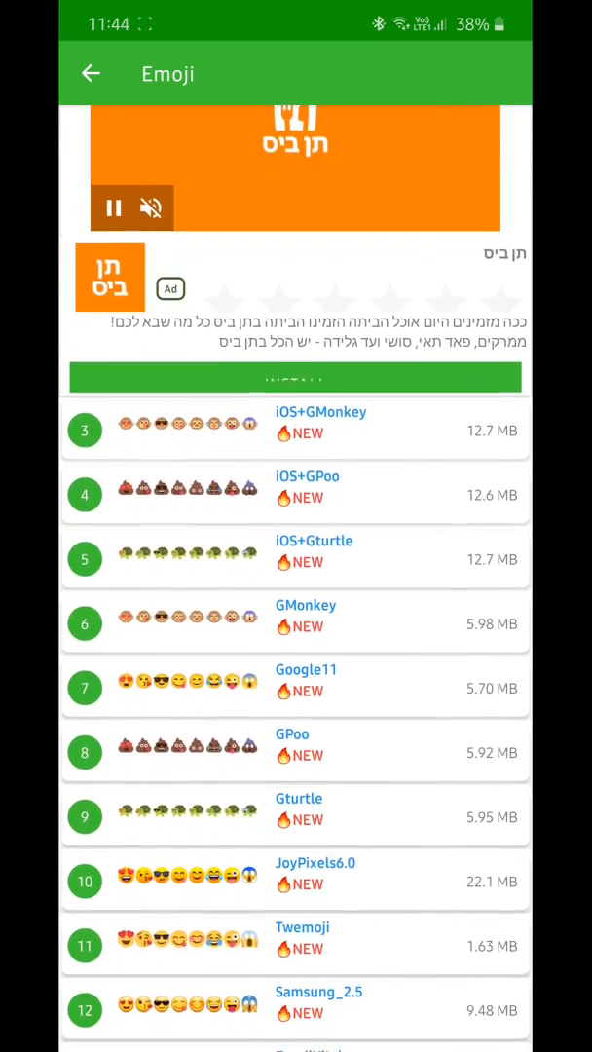
scroll("down", 3)
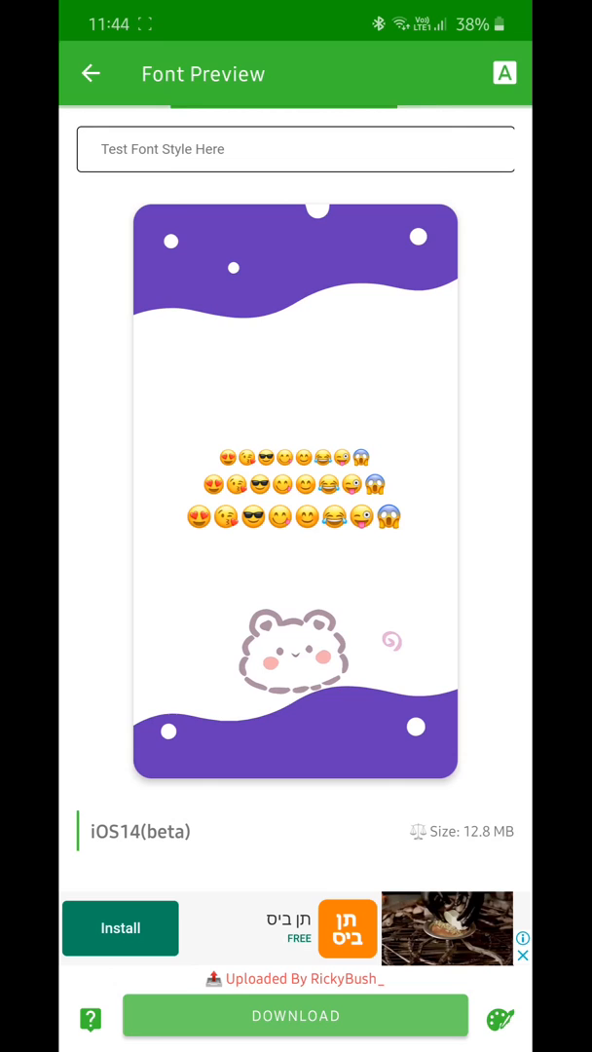
left_click(296, 1014)
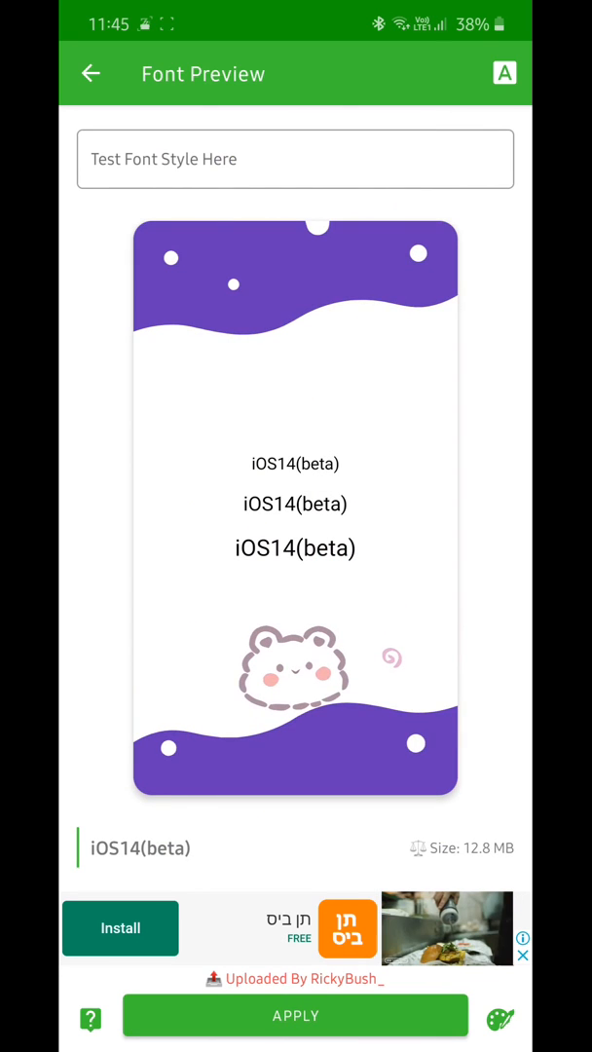
left_click(296, 1015)
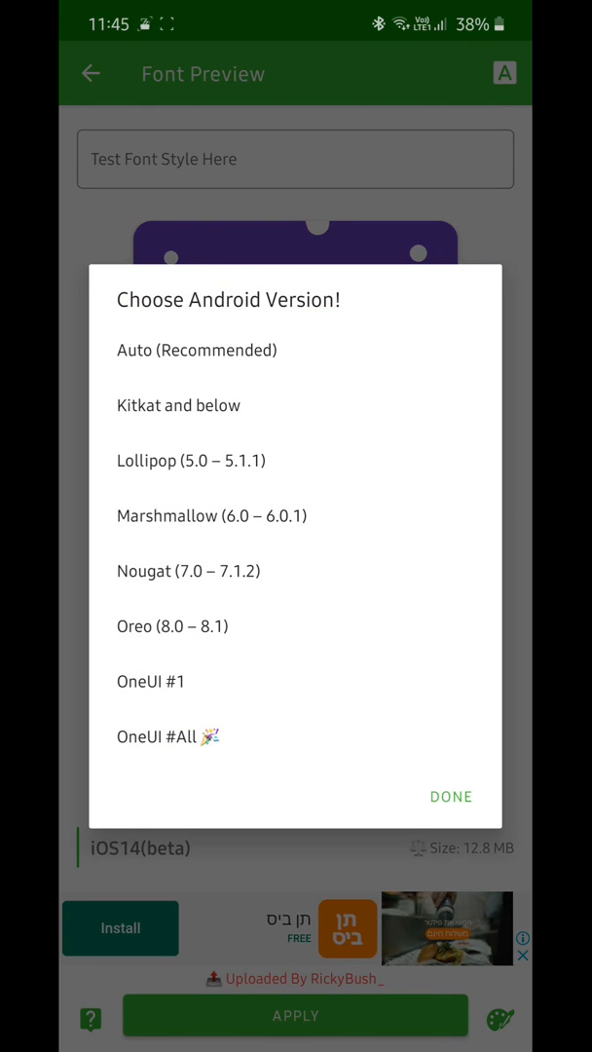
Choose OneUI #All and install the CirceRounded FlipFont.
left_click(168, 736)
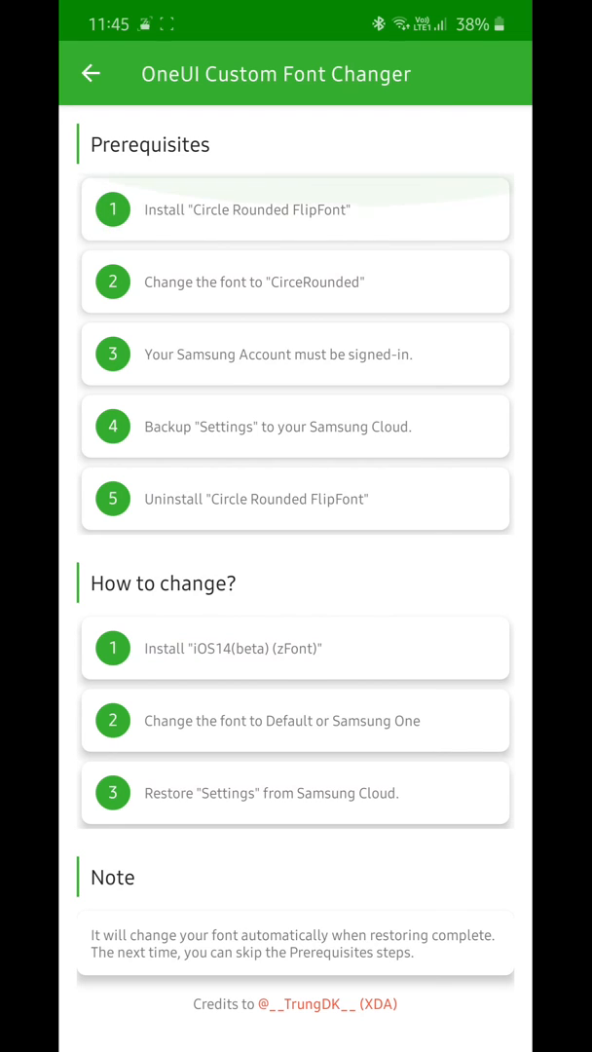
left_click(296, 209)
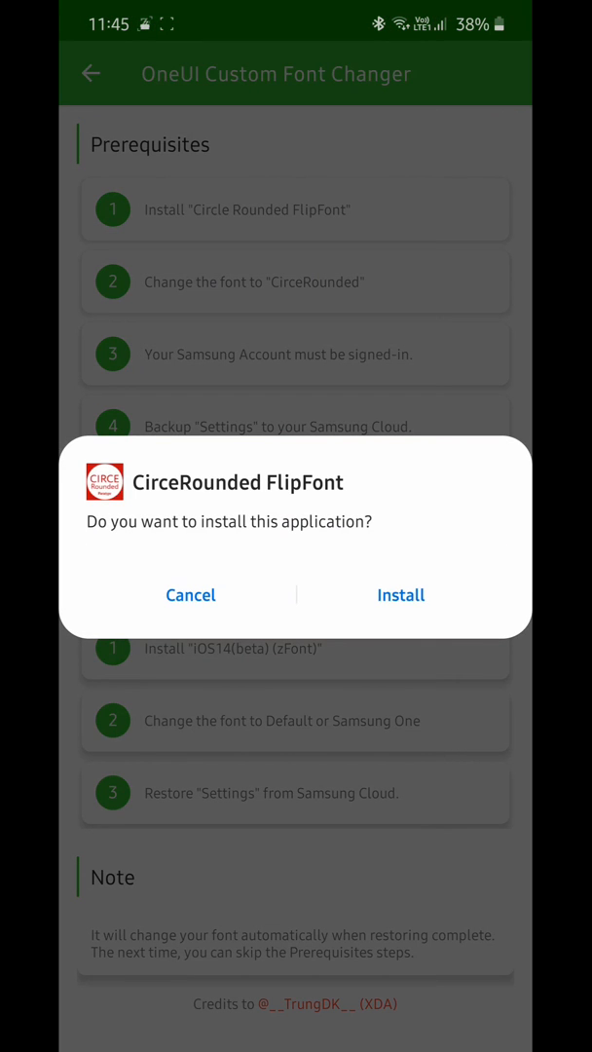
left_click(402, 595)
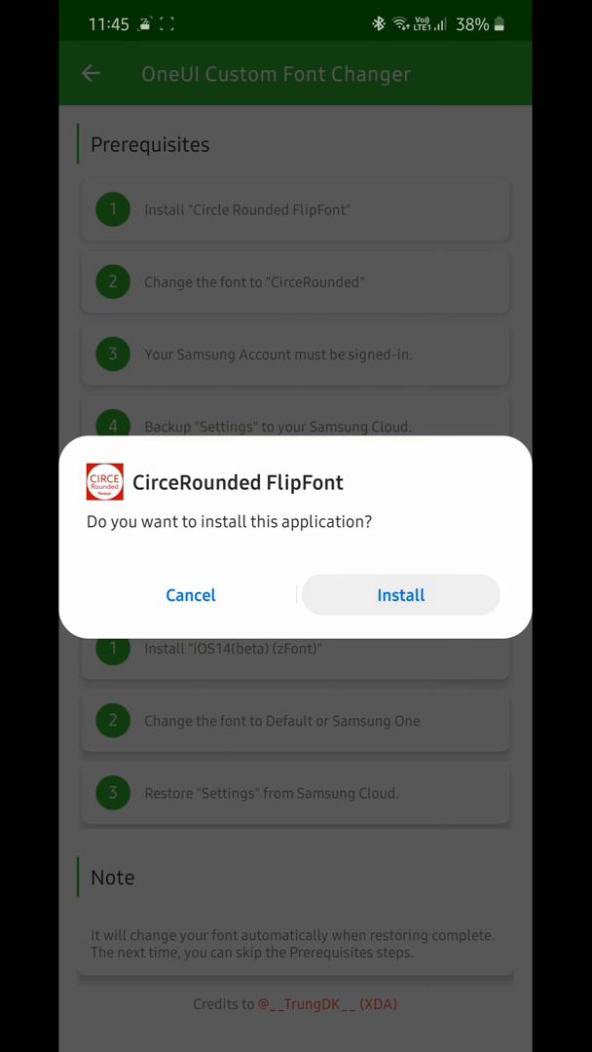
left_click(399, 594)
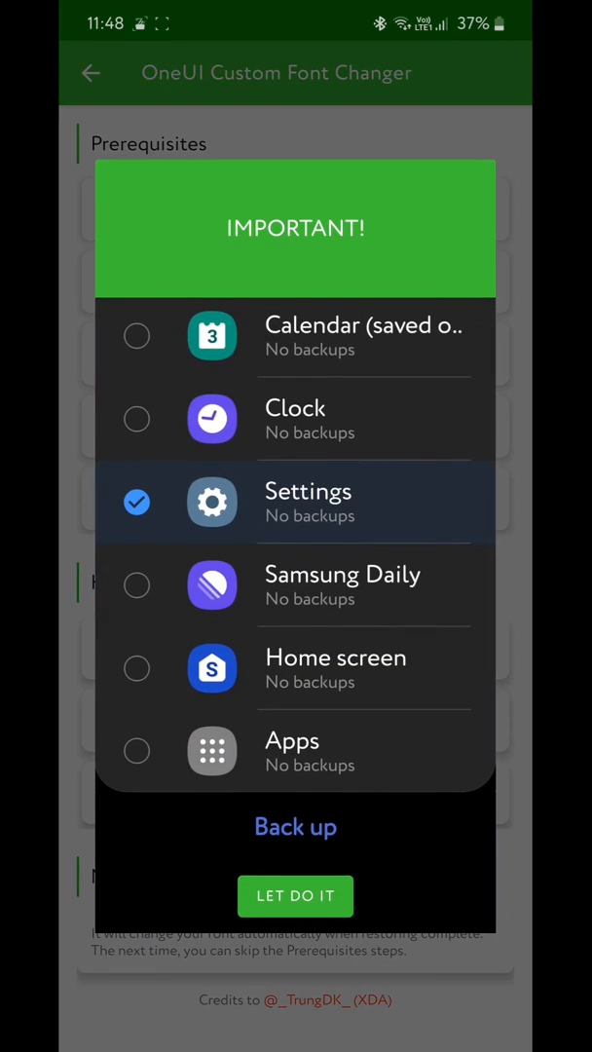
Back up only the Settings data to Samsung Cloud.
left_click(296, 897)
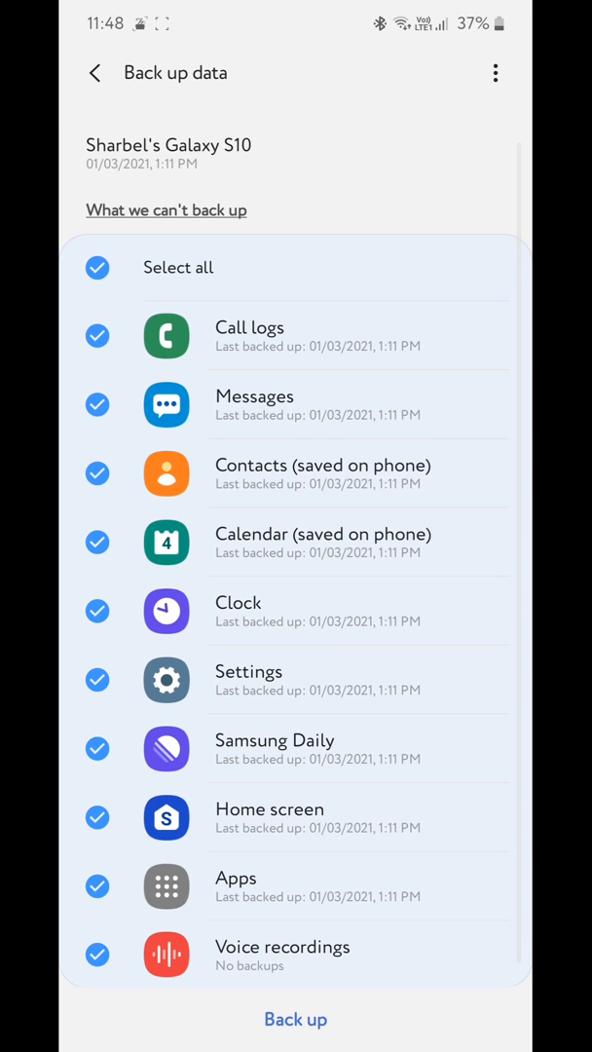
left_click(97, 267)
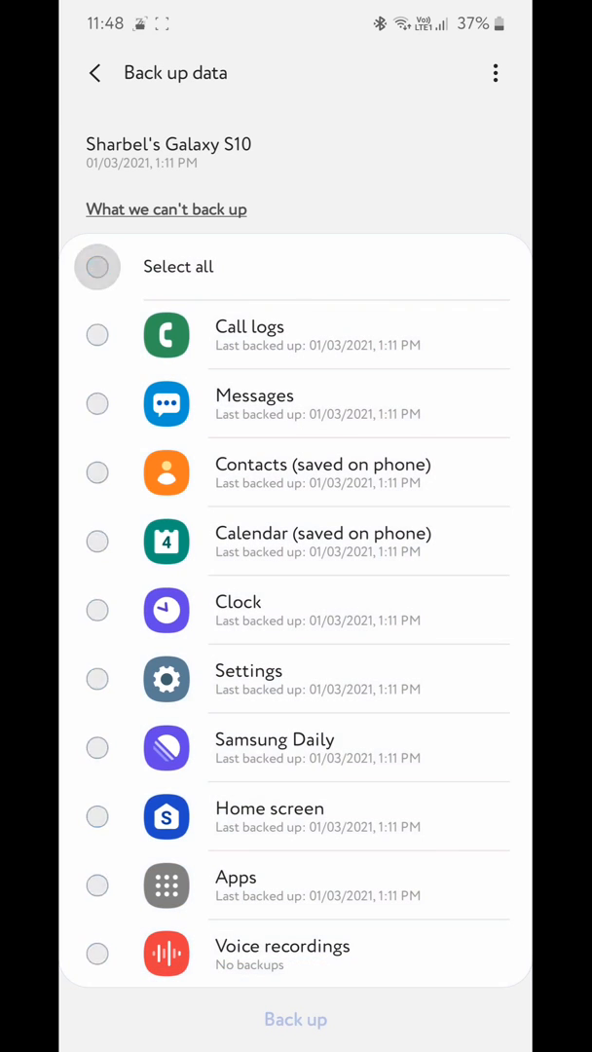
left_click(98, 678)
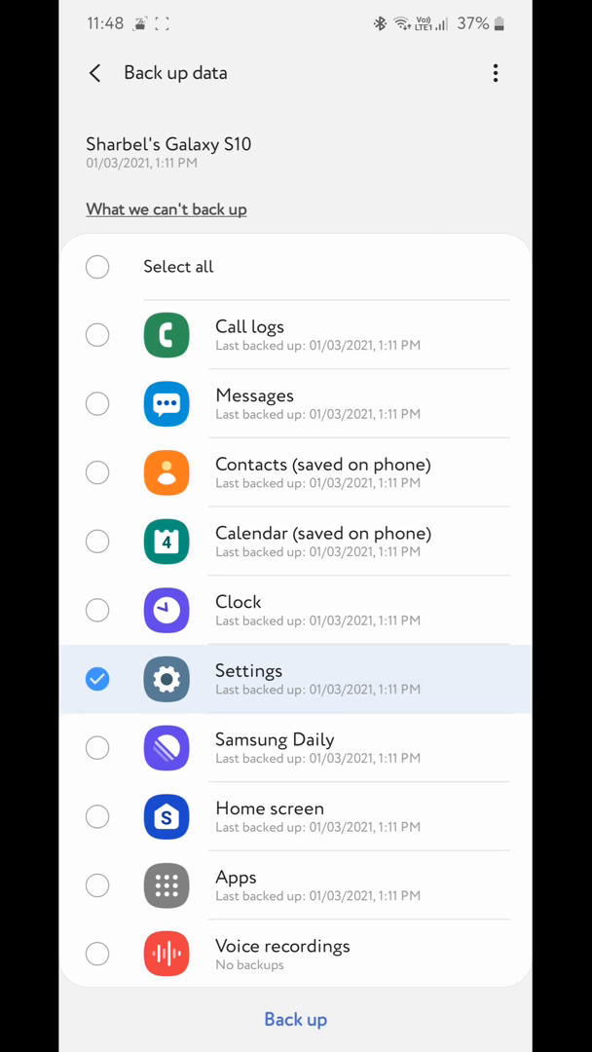
left_click(297, 1019)
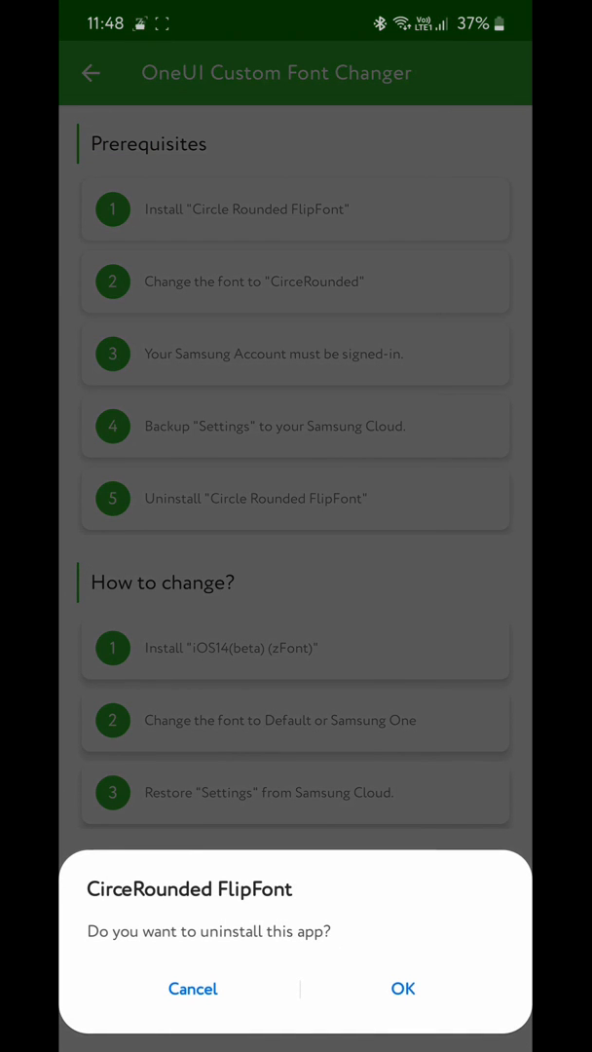
Uninstall CirceRounded FlipFont and install the iOS14(beta) font package.
left_click(401, 989)
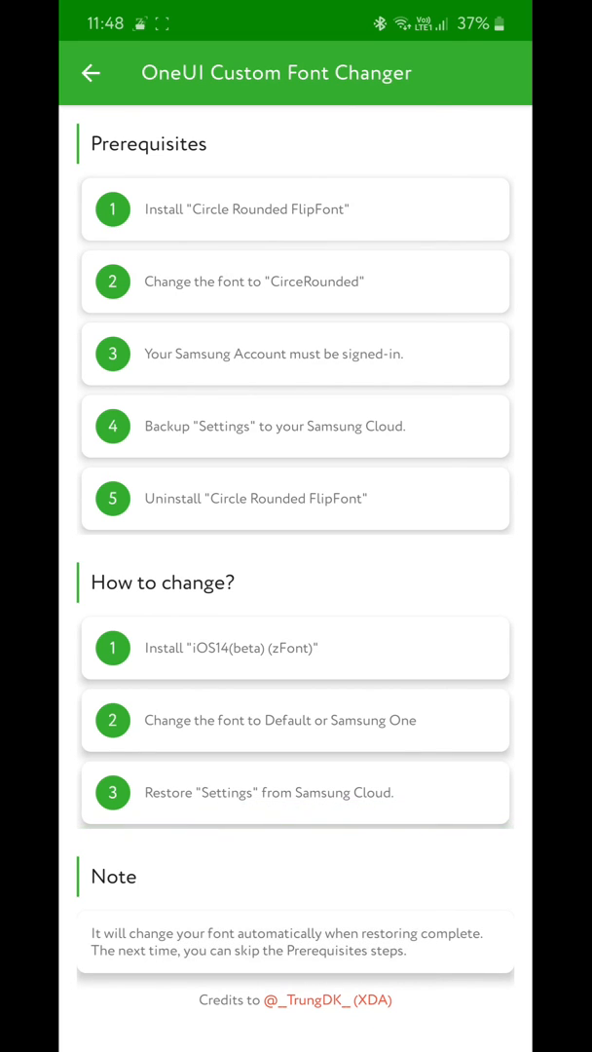
left_click(296, 647)
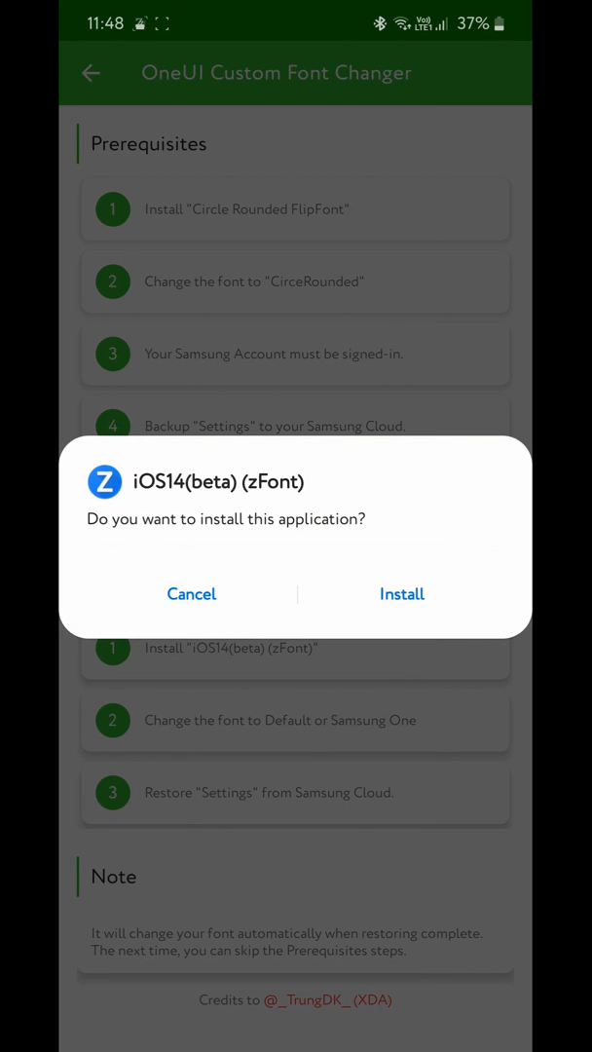
left_click(402, 594)
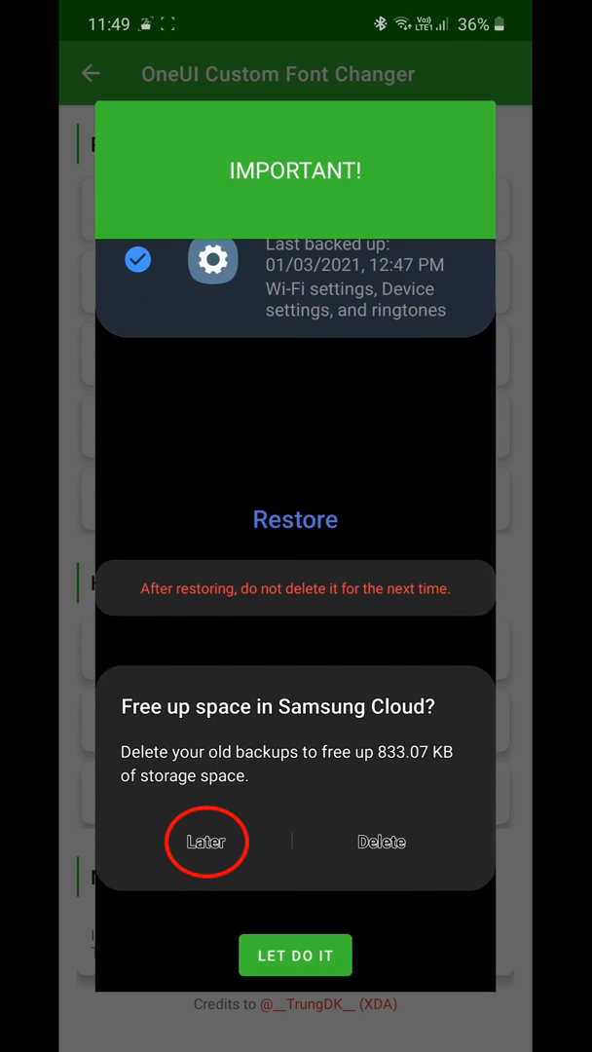
Restore only the Settings backup from Samsung Cloud, keeping old backups.
left_click(206, 841)
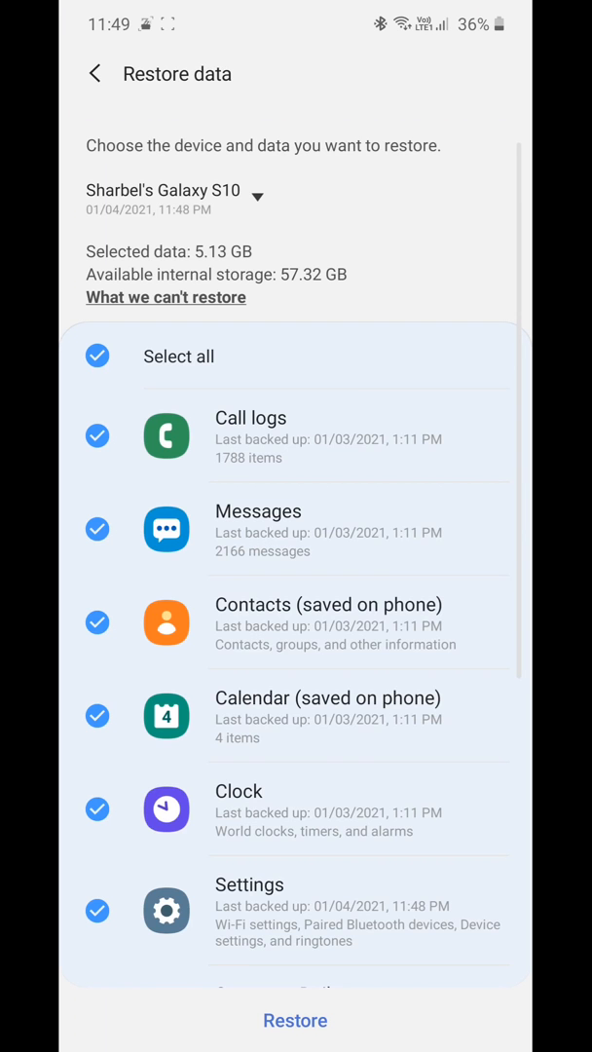
left_click(97, 355)
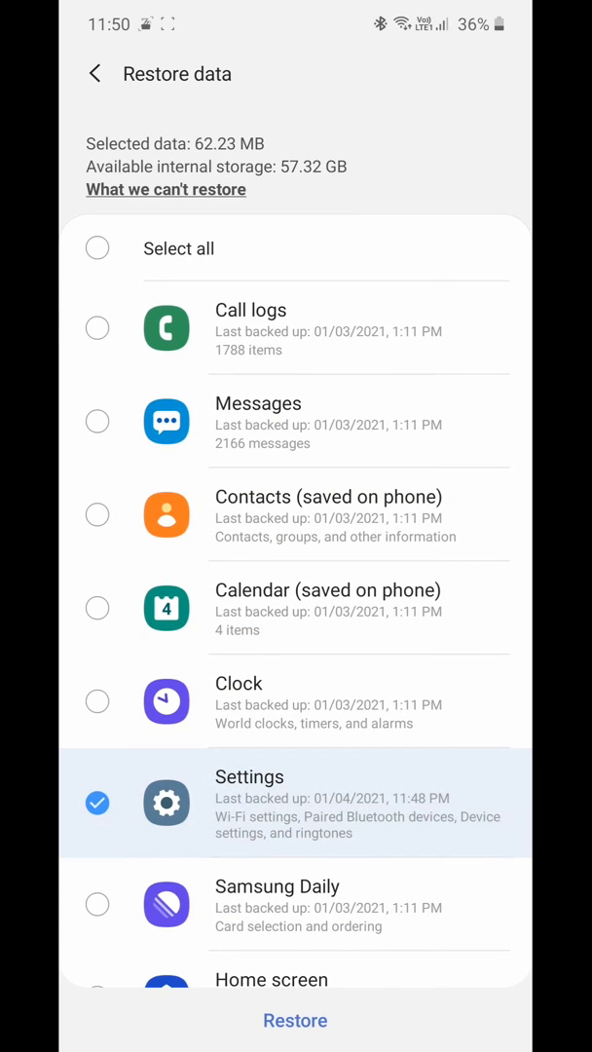
left_click(296, 1020)
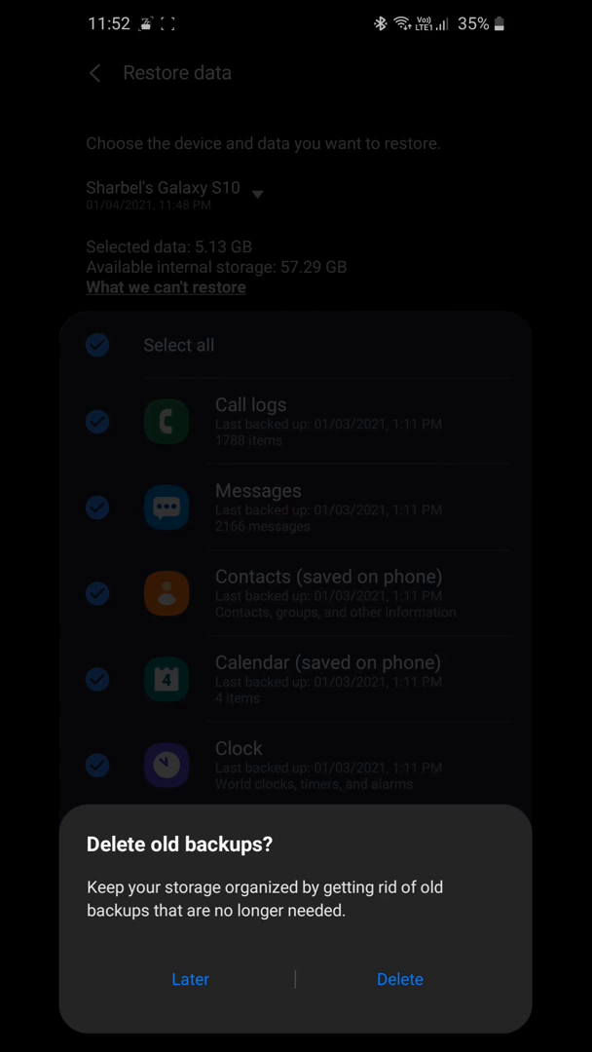
left_click(191, 978)
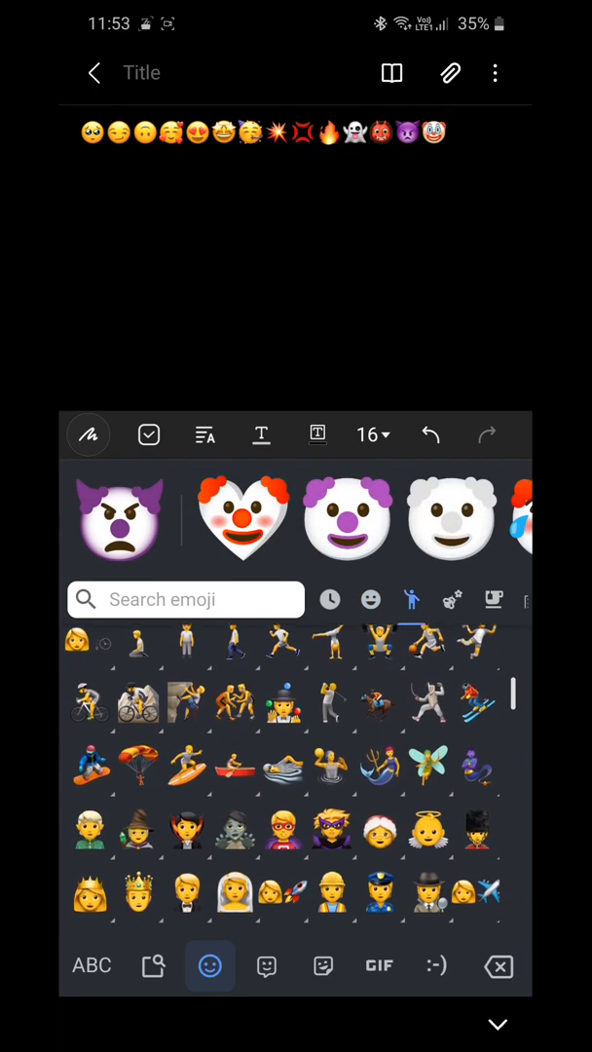
View a Samsung Notes note whose emojis now show in Apple iOS style.
left_click(120, 518)
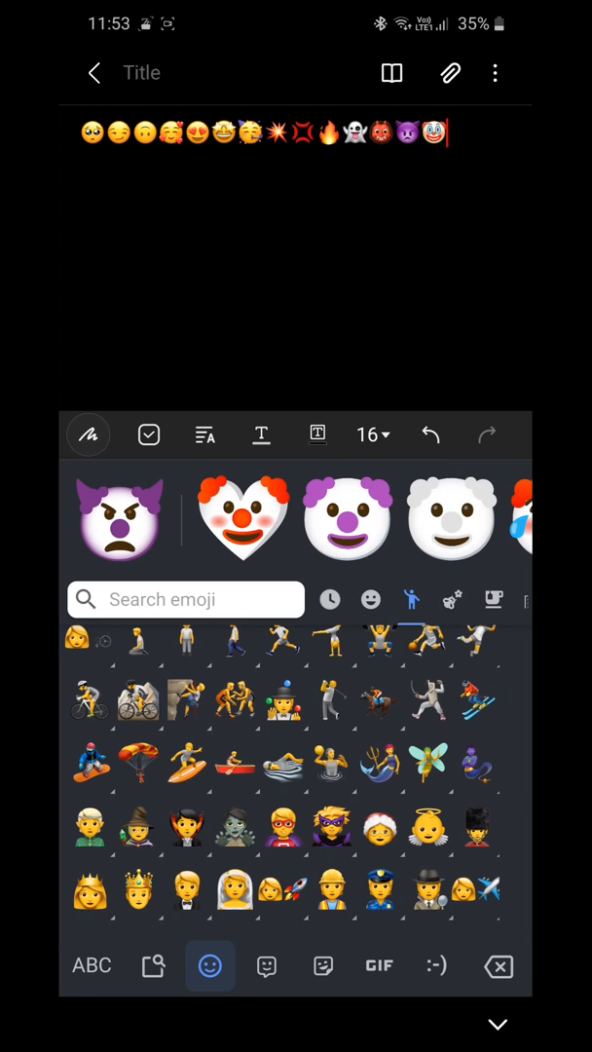